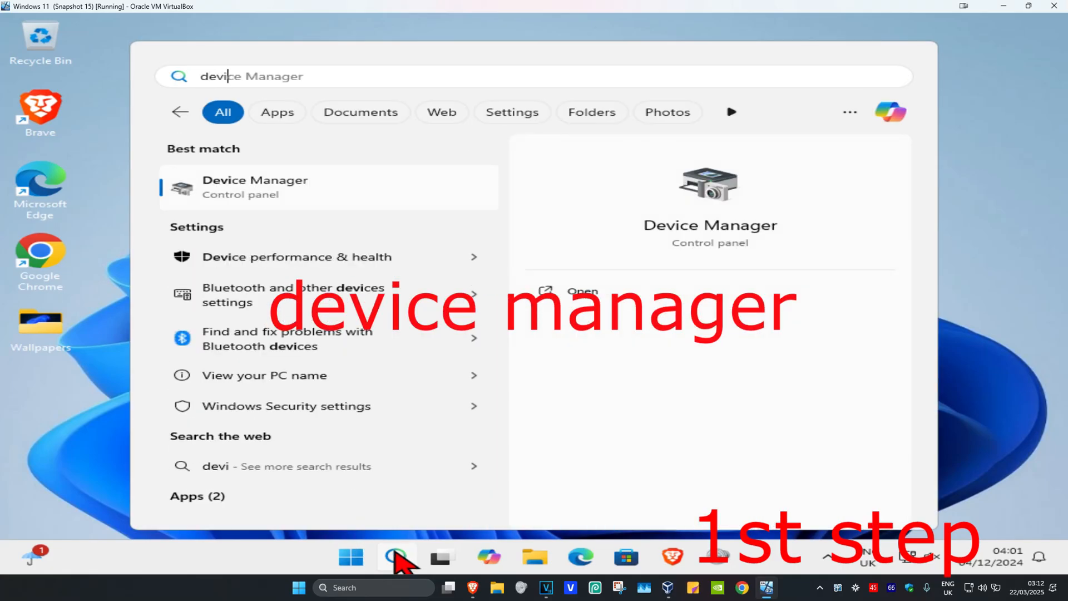
Open Device Manager and expand Network adapters to show the Realtek PCIe GbE Family Controller.
left_click(255, 187)
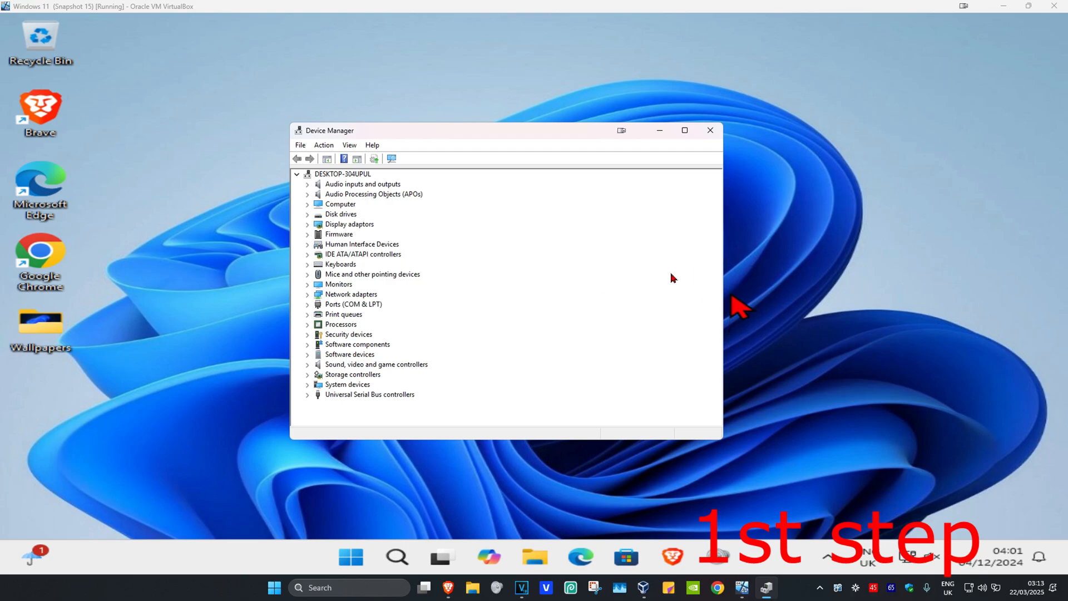
left_click(351, 294)
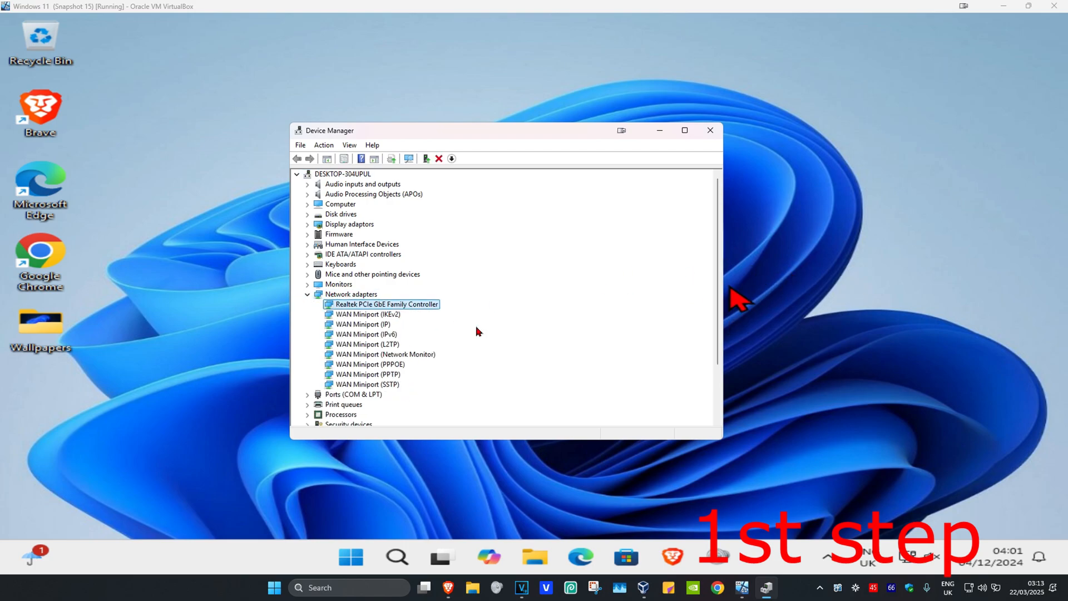
Run an automatic driver search for the Realtek controller, confirming the best driver is installed.
right_click(384, 303)
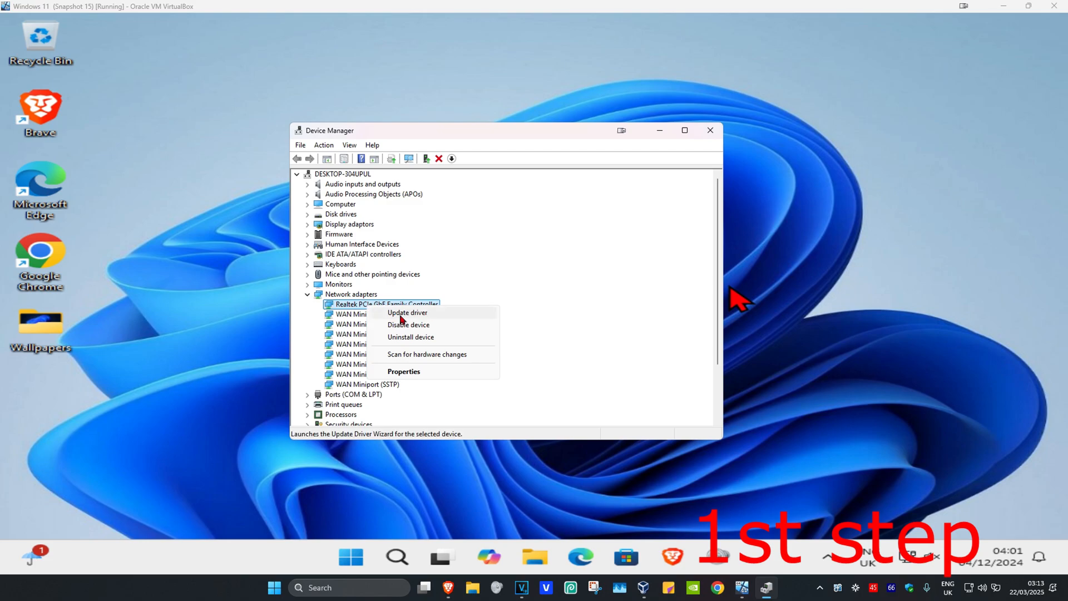
left_click(407, 313)
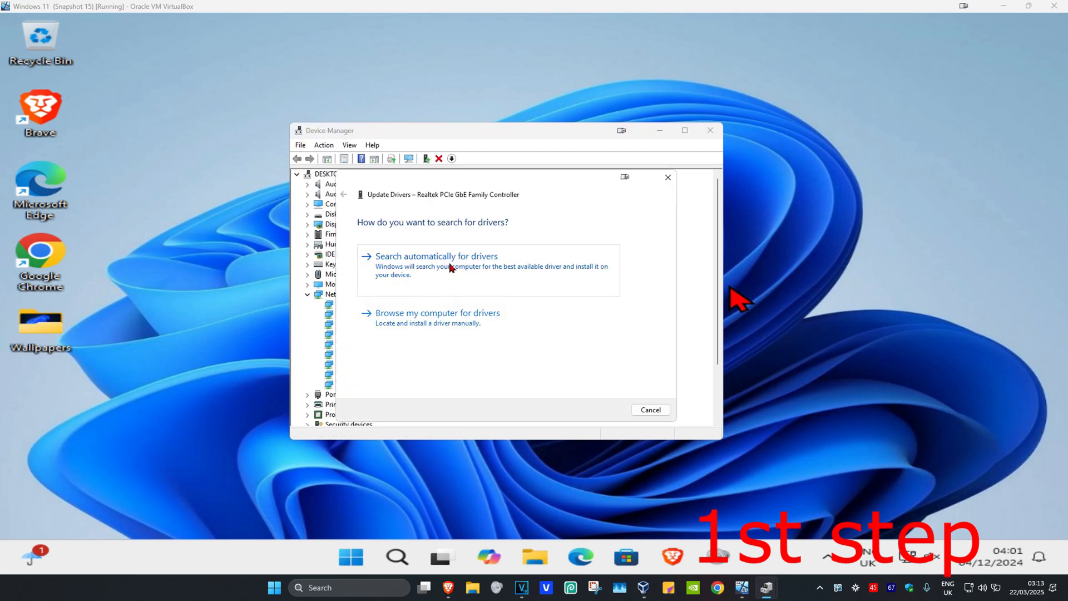
left_click(436, 256)
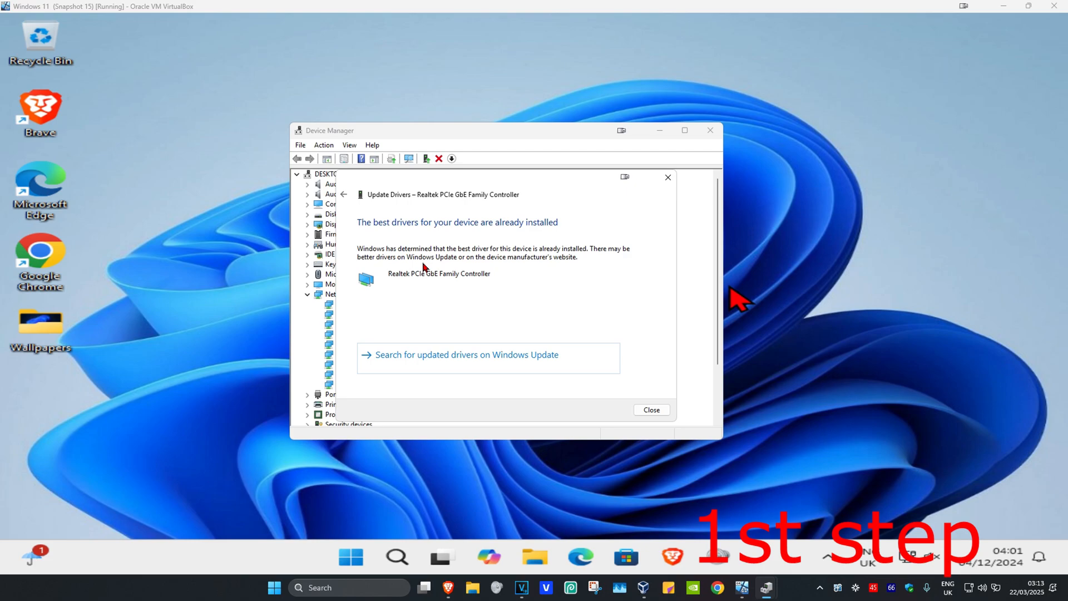
left_click(652, 409)
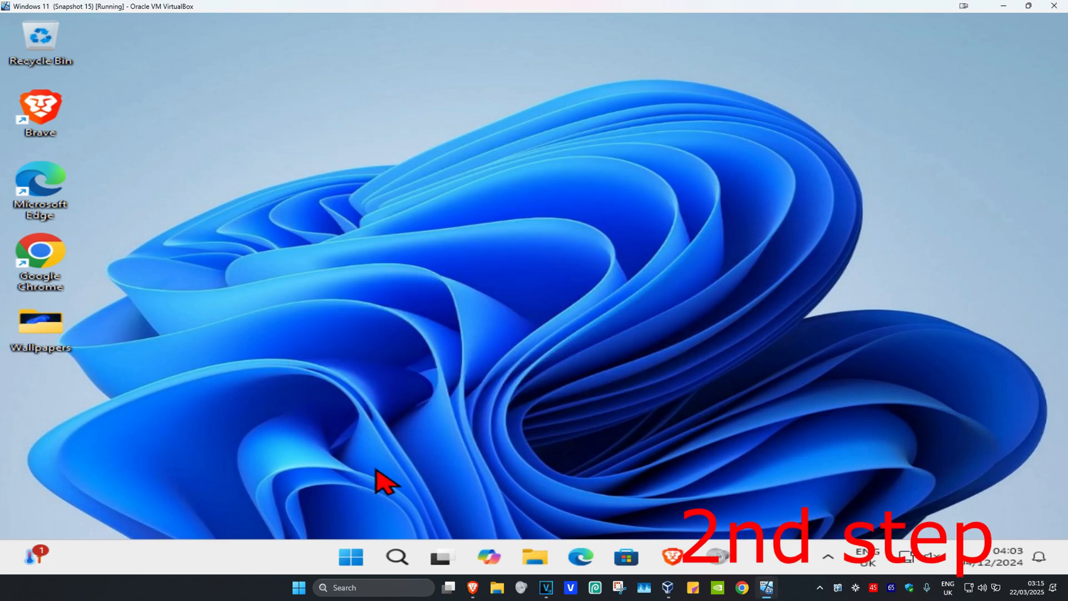
Open the Ethernet connection's properties from Network Connections to reach its TCP/IPv4 settings.
left_click(397, 557)
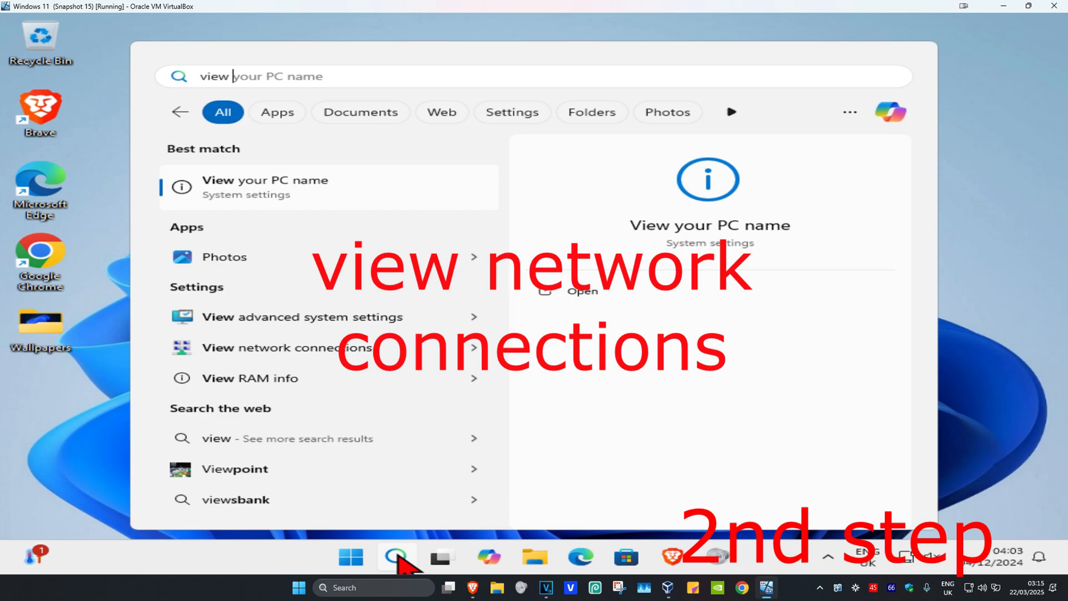
left_click(286, 348)
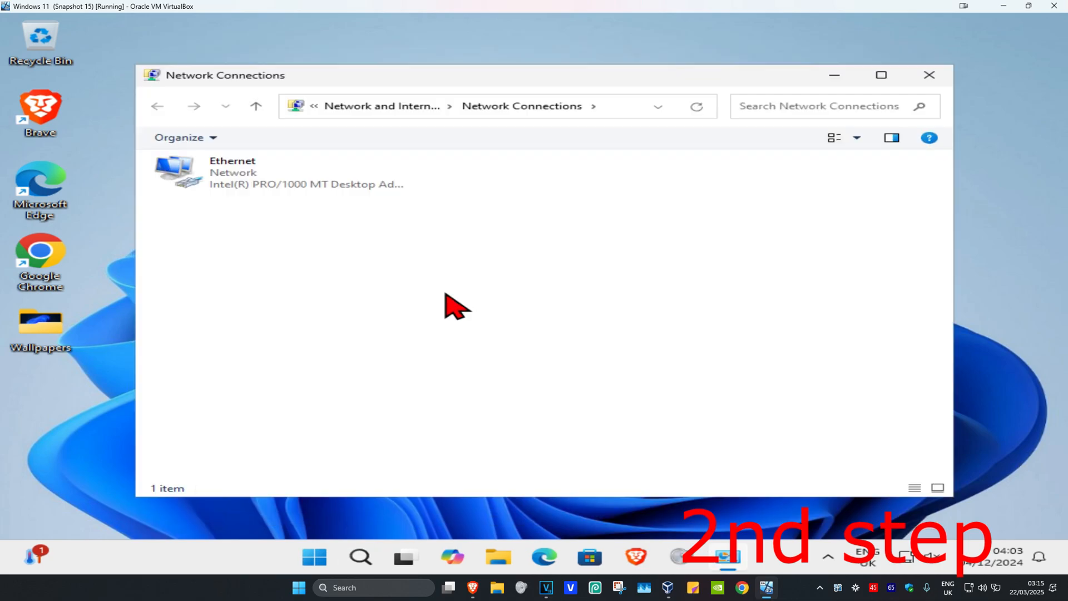
left_click(233, 178)
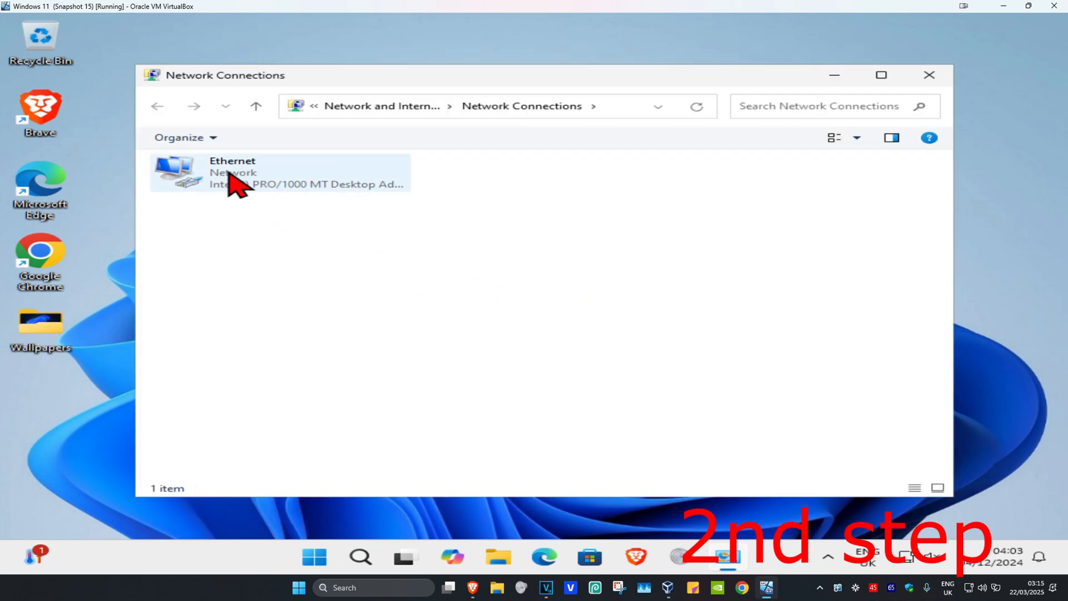
double_click(232, 175)
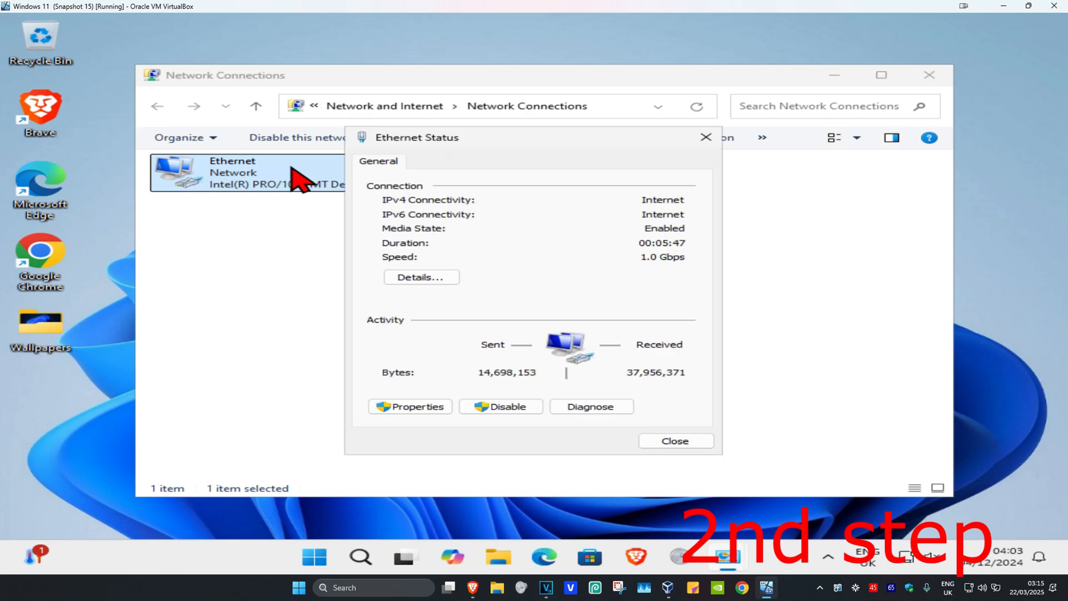
left_click(410, 406)
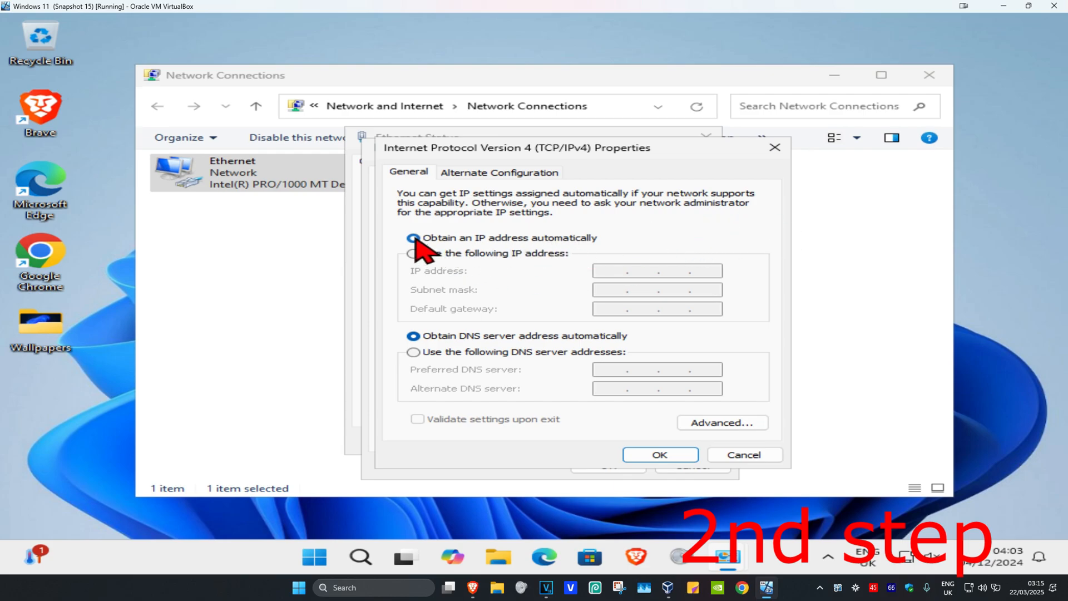
Set the Ethernet IPv4 DNS servers to 8.8.8.8 and 8.8.4.4 and save.
left_click(412, 238)
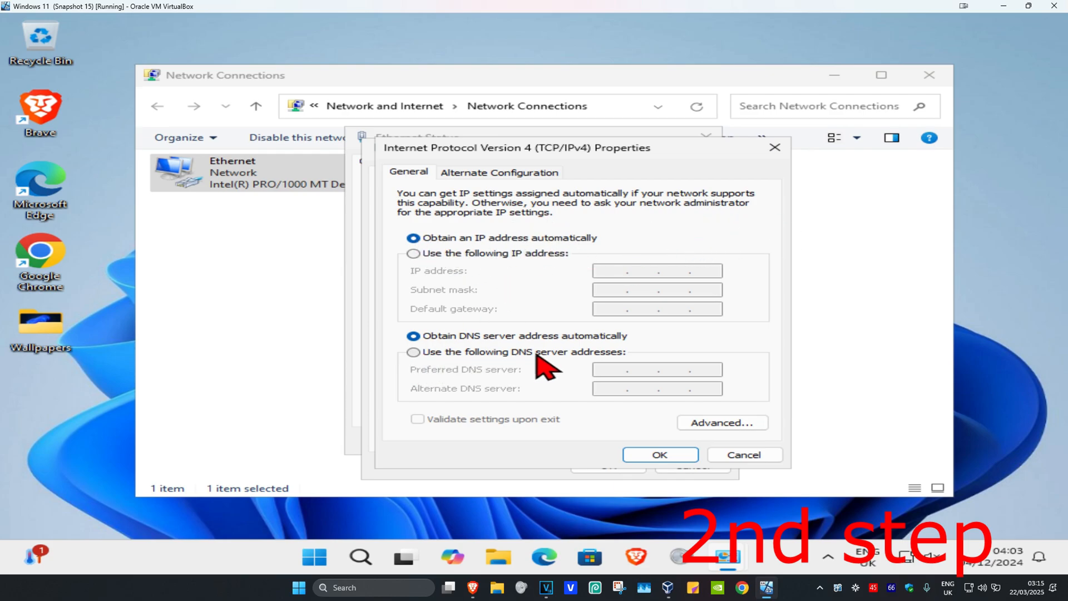
left_click(412, 352)
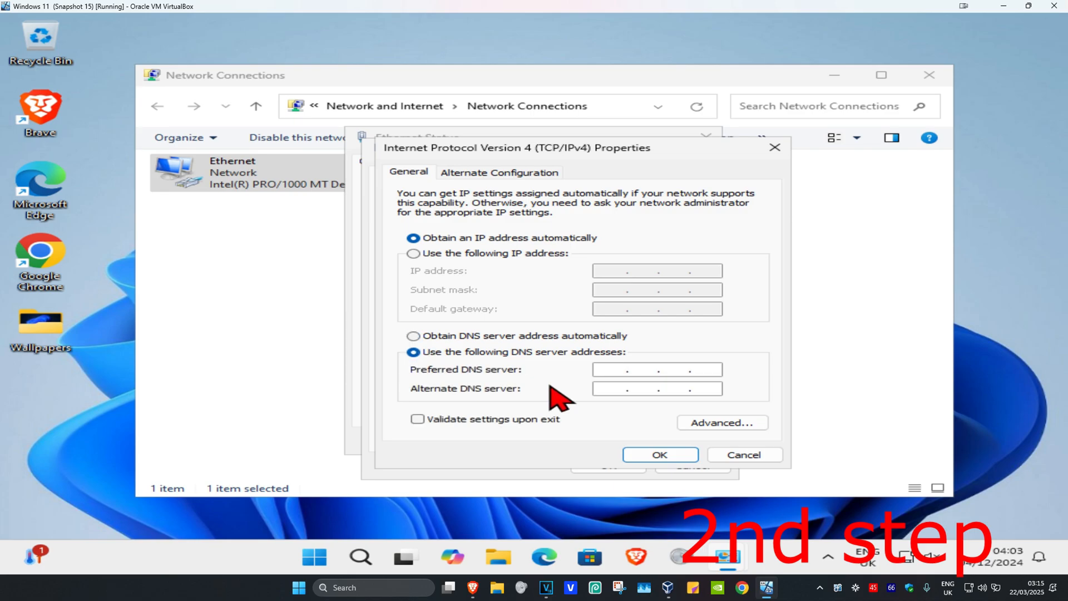
type("8.8.8.8")
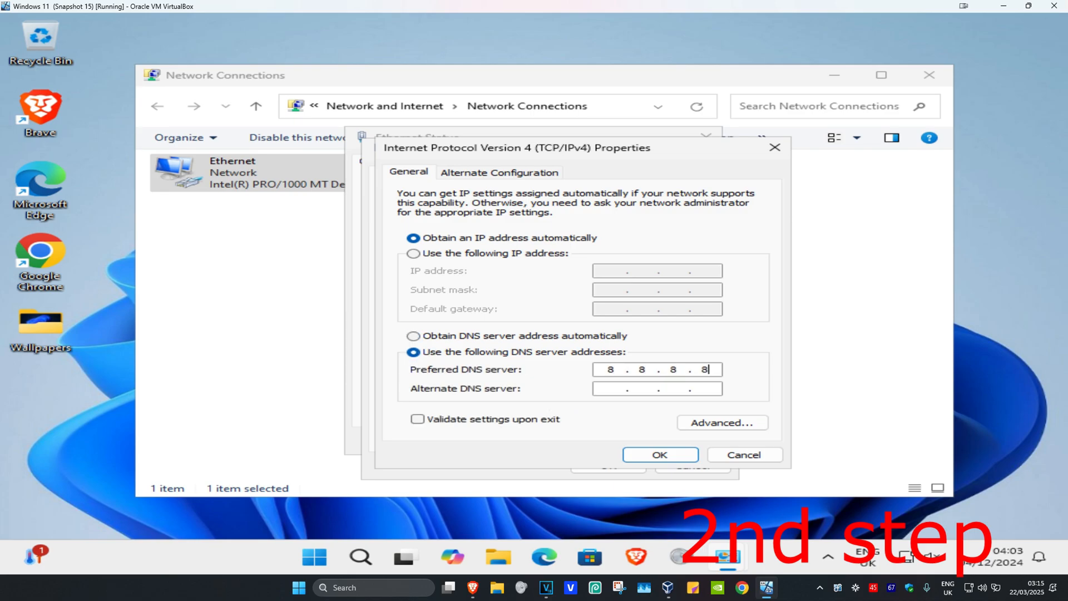
type("8.8.4.4")
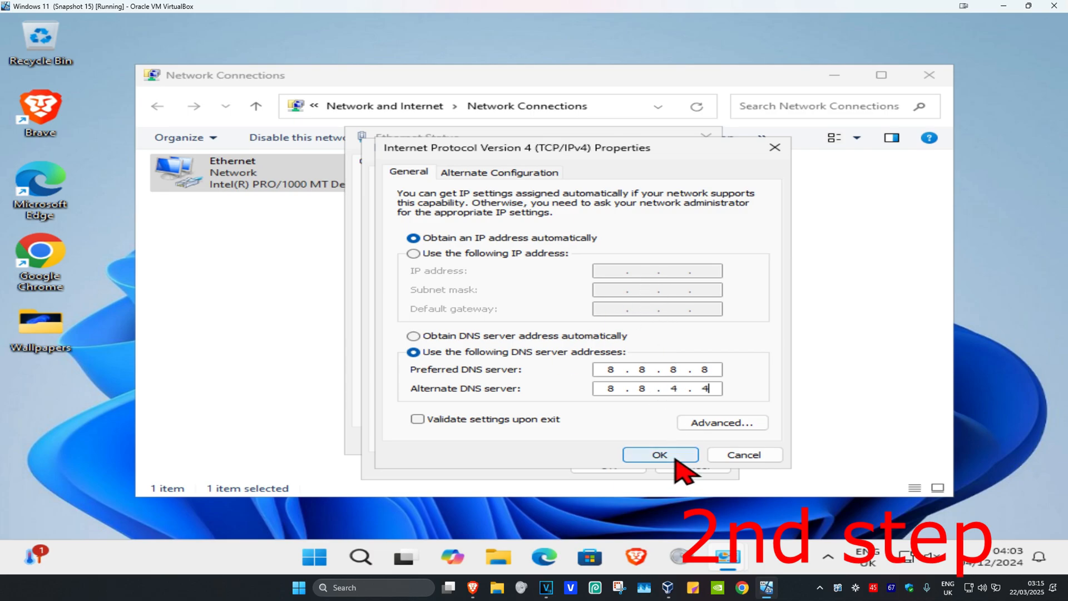
left_click(660, 455)
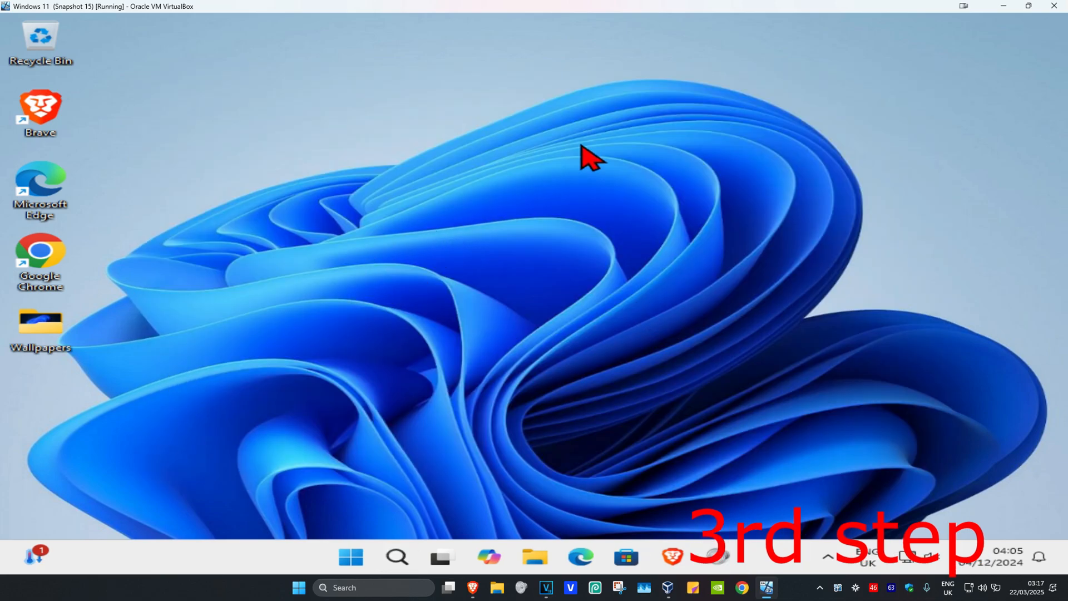
Launch Command Prompt as administrator and approve the elevation prompt.
left_click(397, 556)
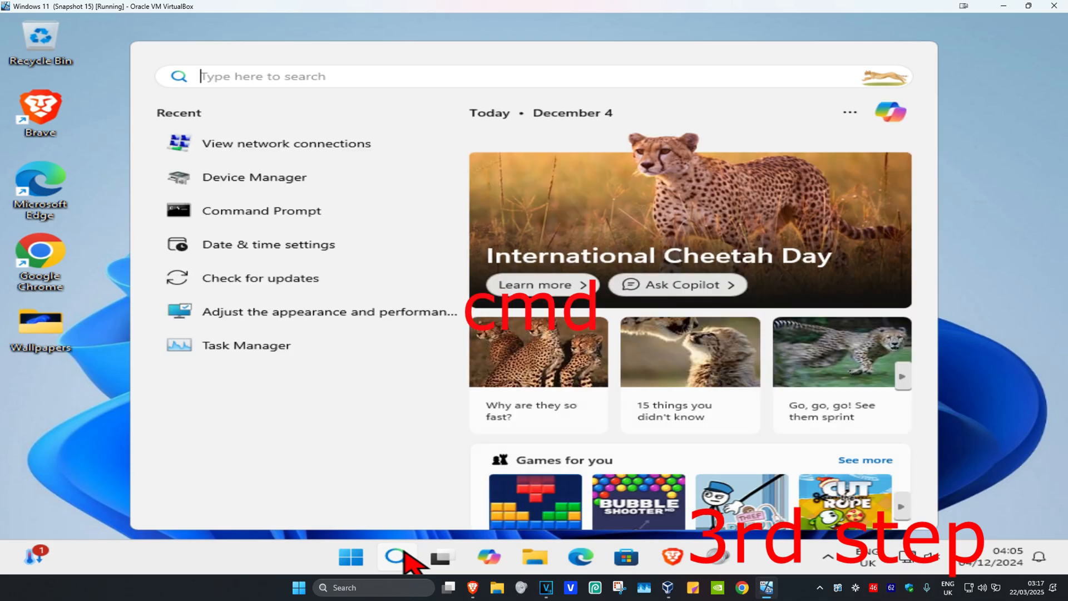
type("cmd")
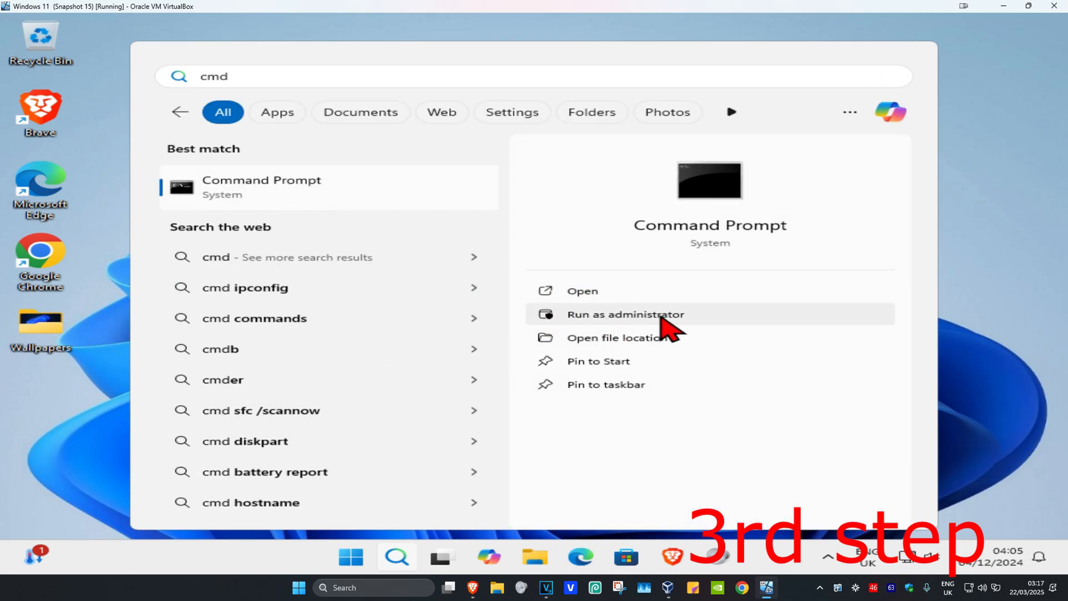
left_click(626, 314)
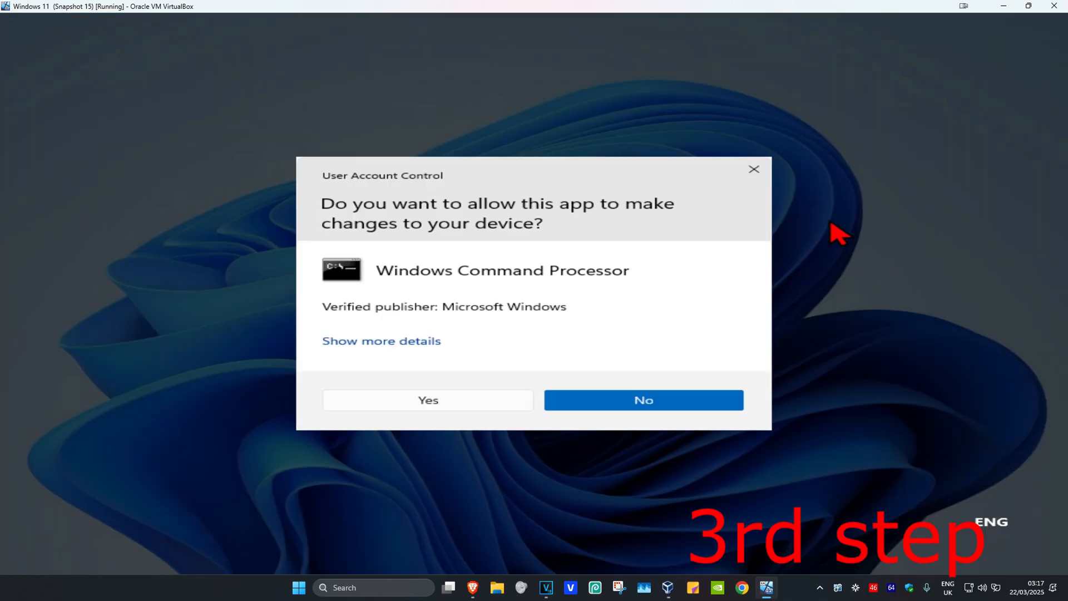
left_click(428, 400)
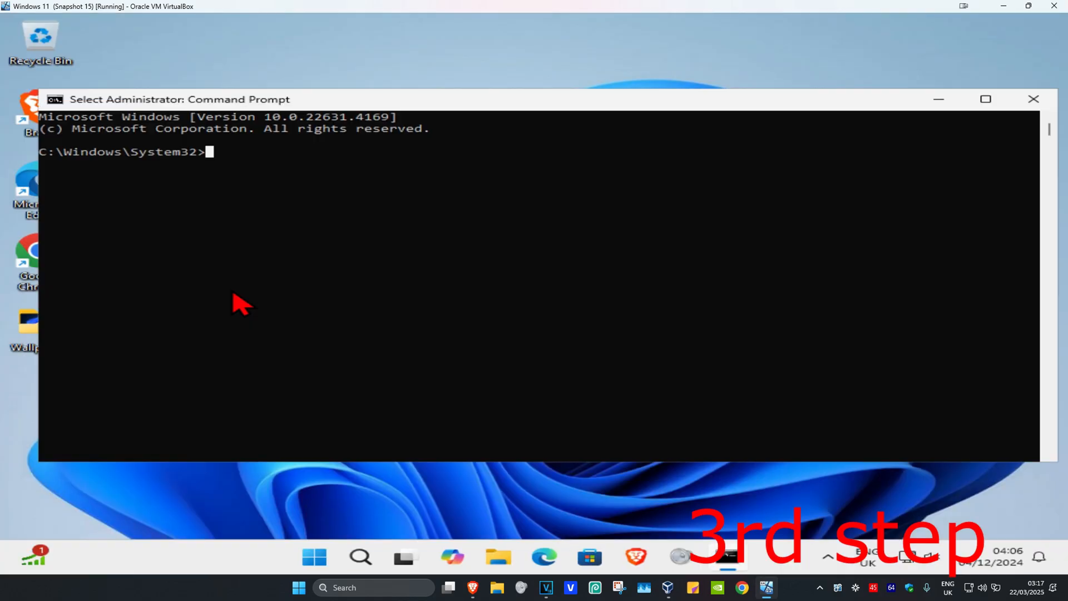
Flush the DNS cache with ipconfig /flushdns and begin typing netsh winsock reset.
type("ipconfig /")
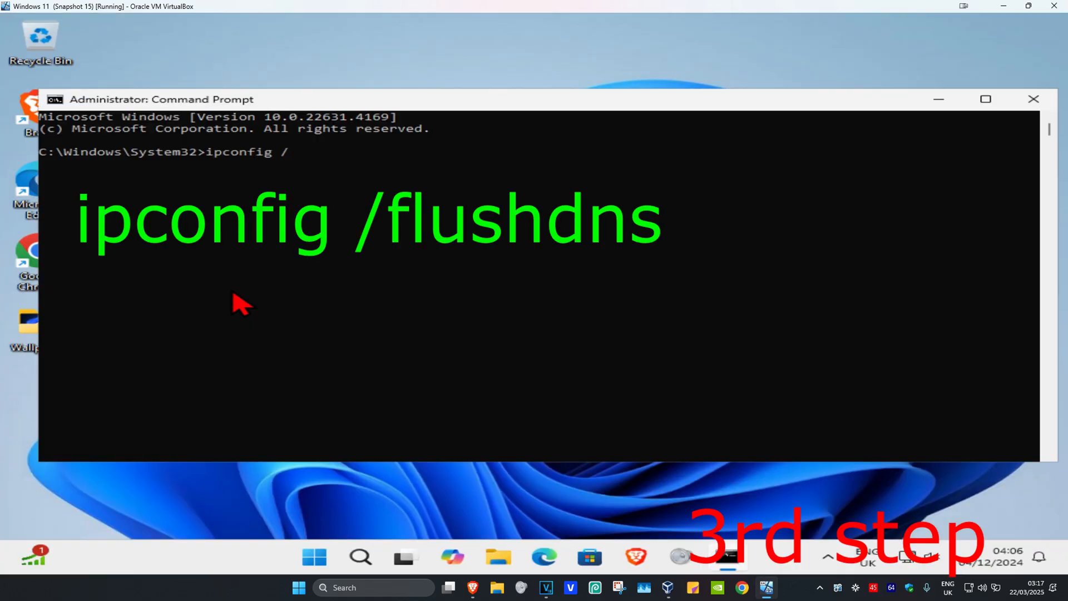
key("Enter")
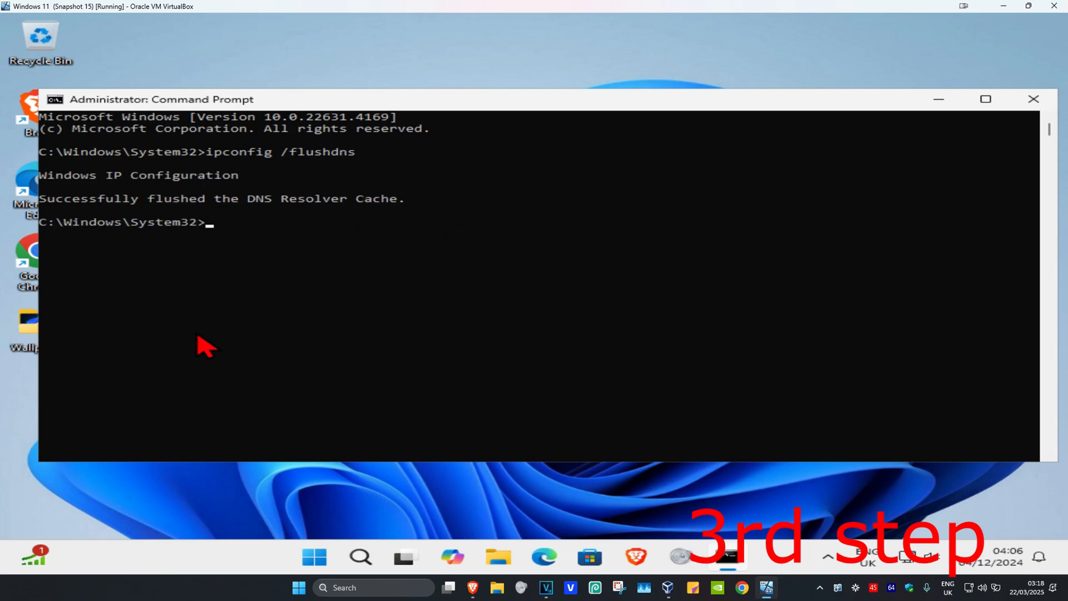
type("netsh")
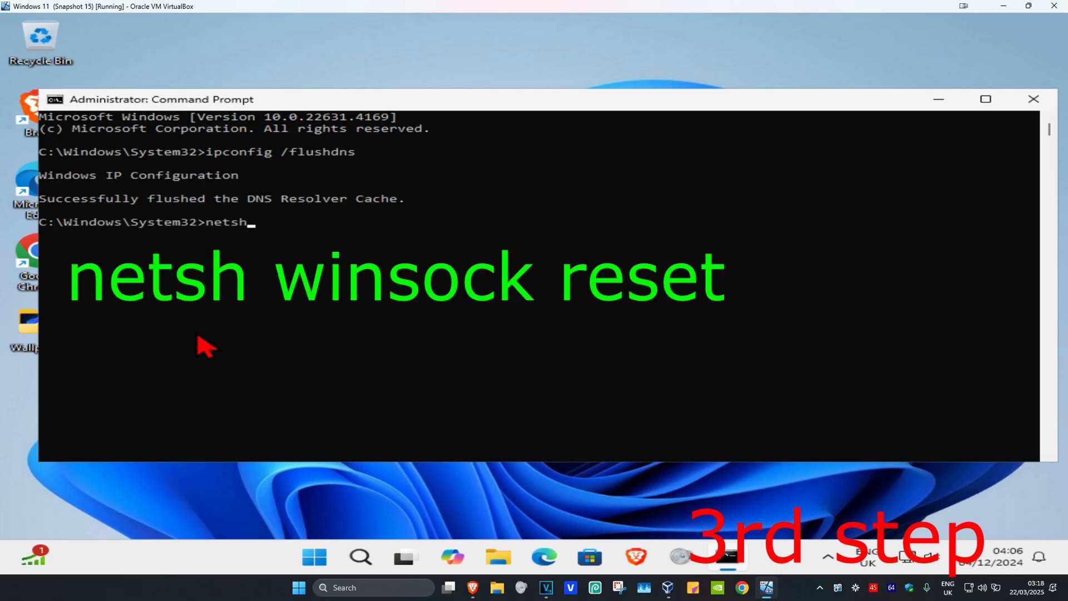
type("winsock")
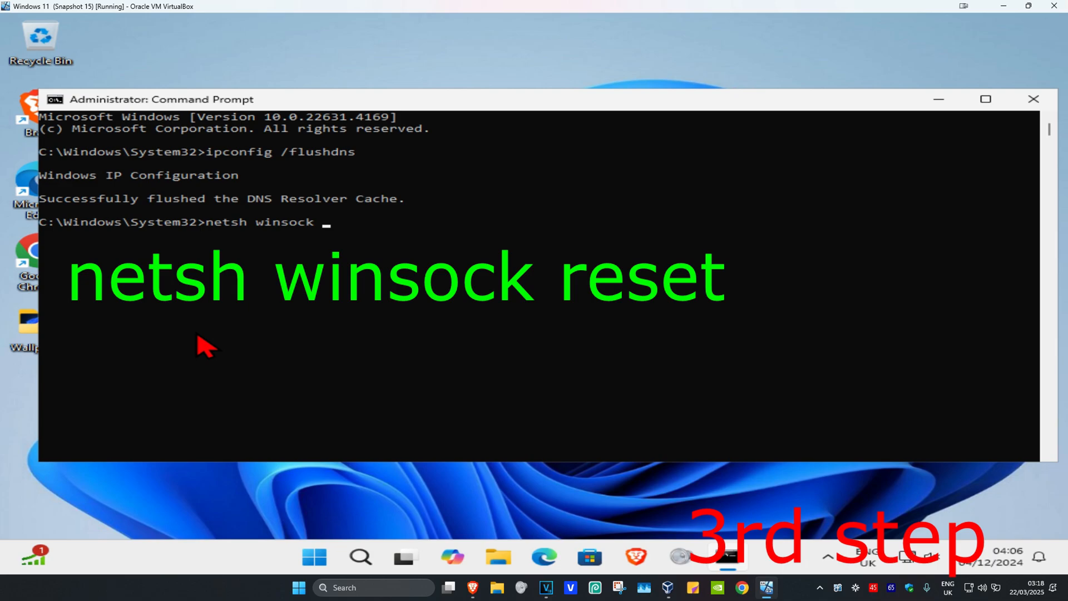